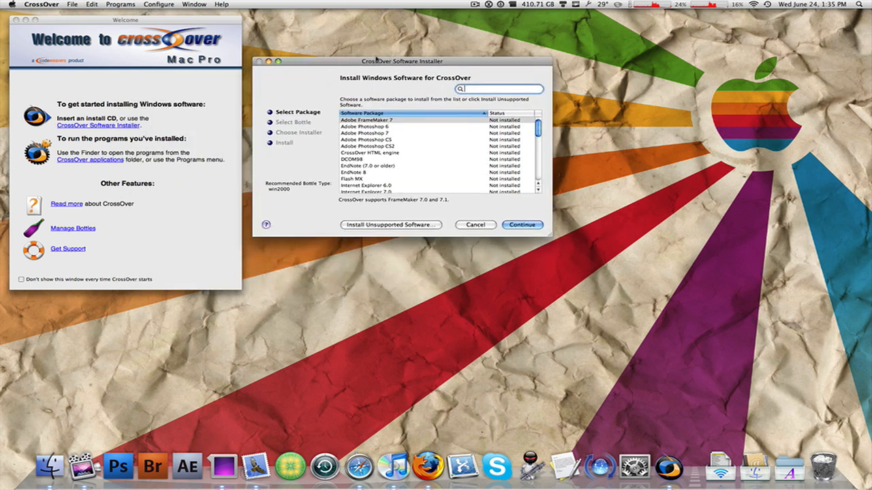
- Move the Software Installer window up and browse the supported package list without selecting anything
left_click_drag(401, 61, 400, 19)
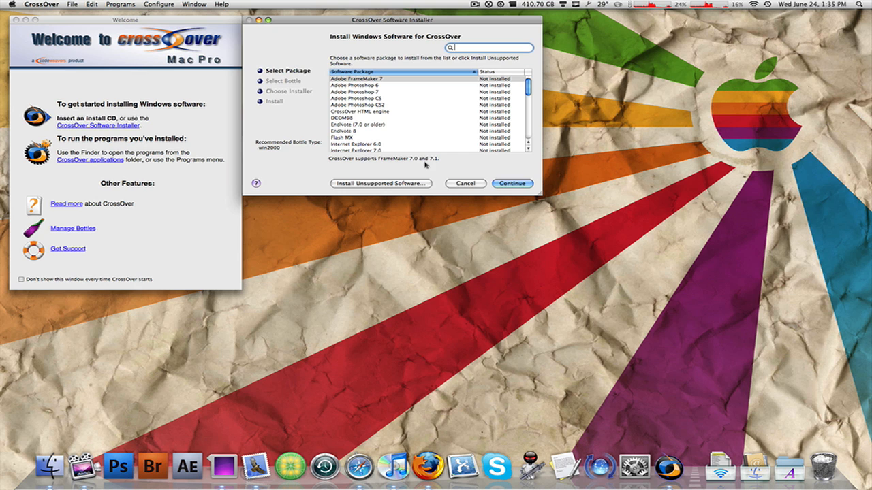
mouse_move(303, 119)
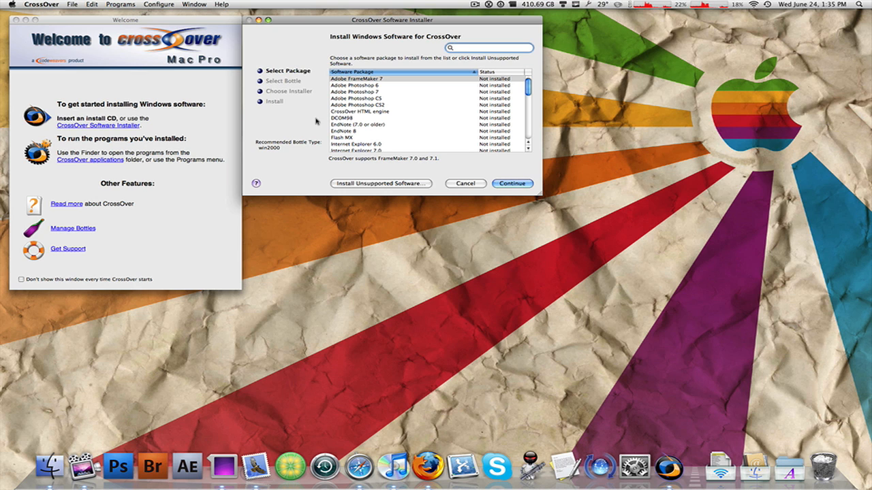
scroll("down", 3)
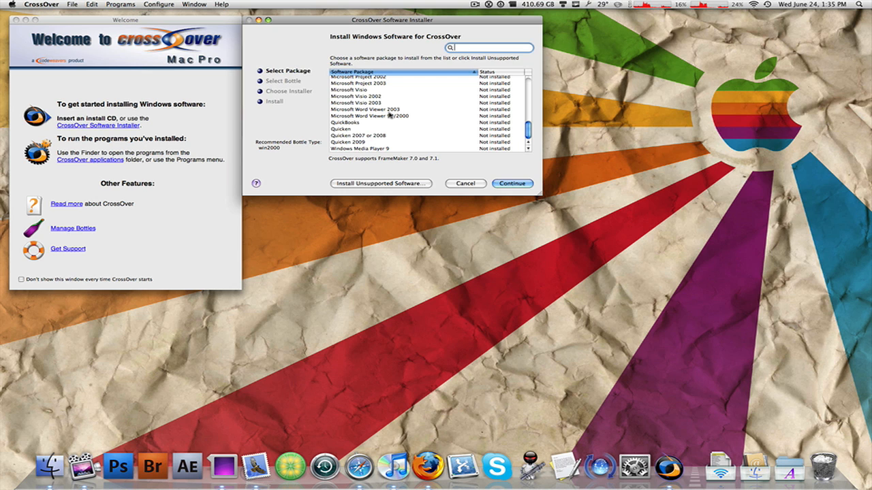
scroll("up", 3)
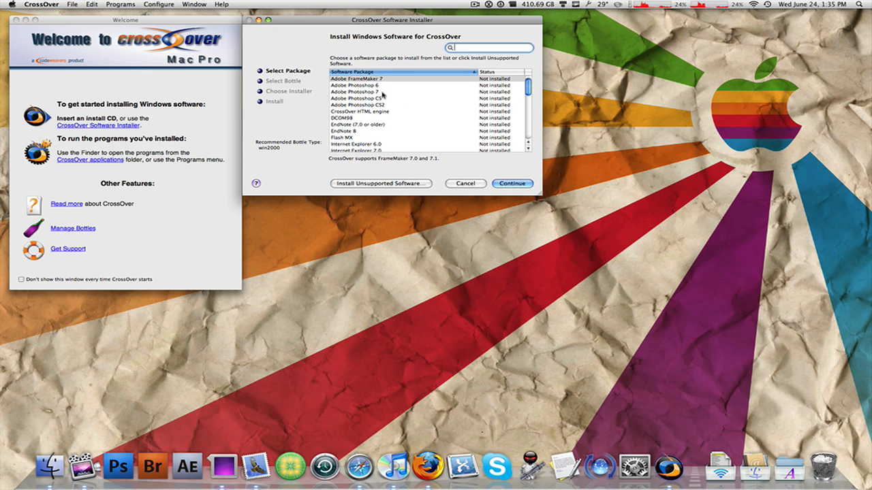
mouse_move(402, 116)
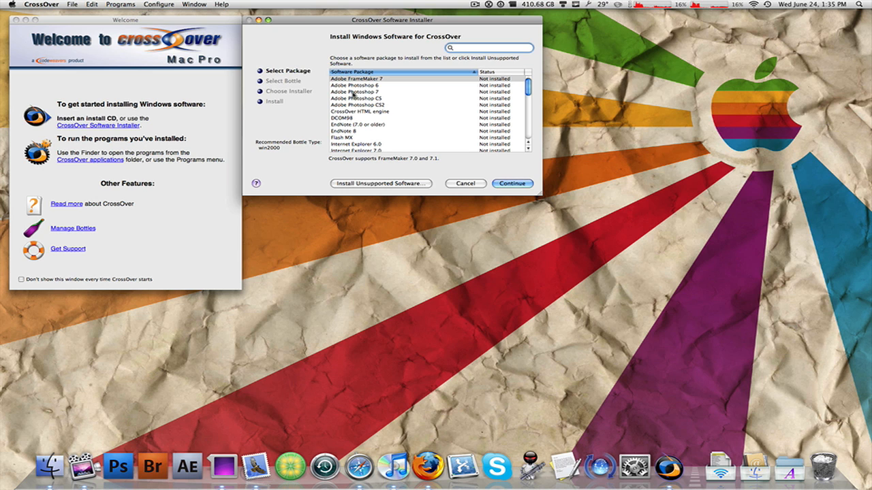
mouse_move(390, 114)
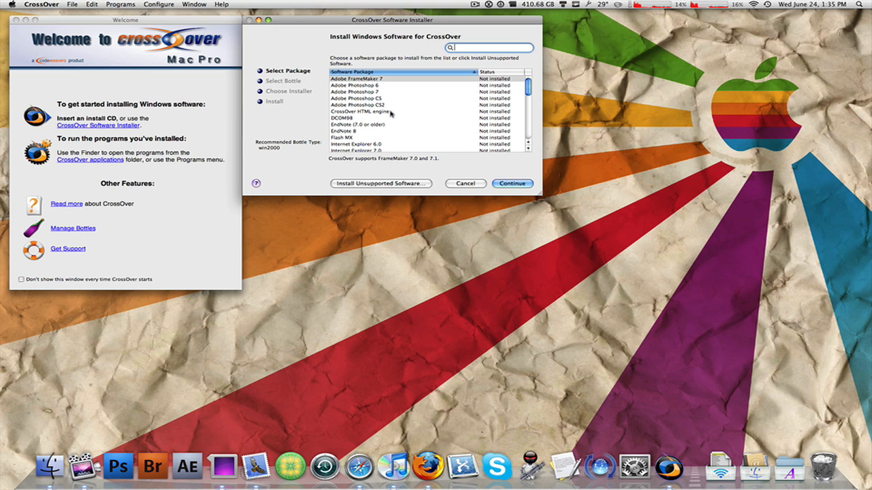
scroll("down", 3)
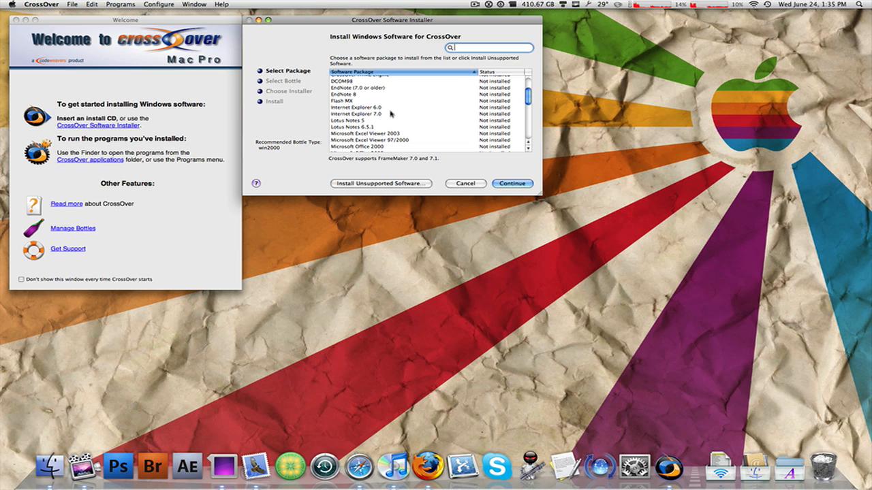
scroll("down", 3)
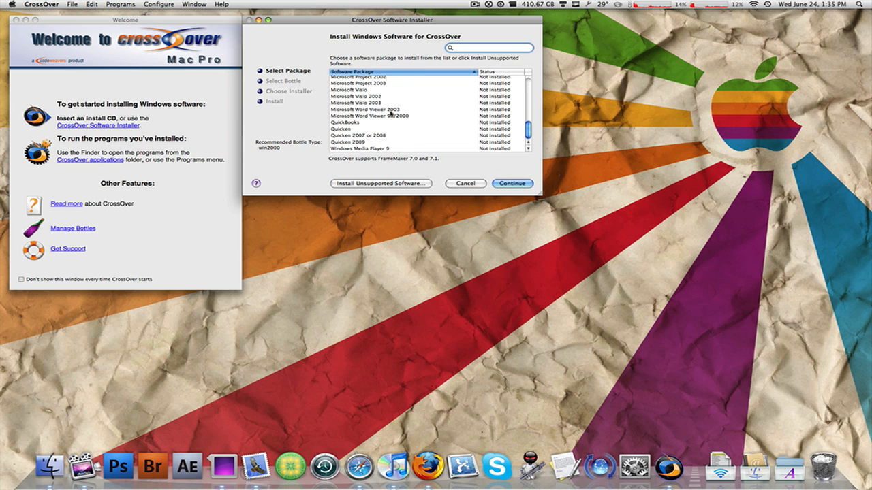
scroll("up", 3)
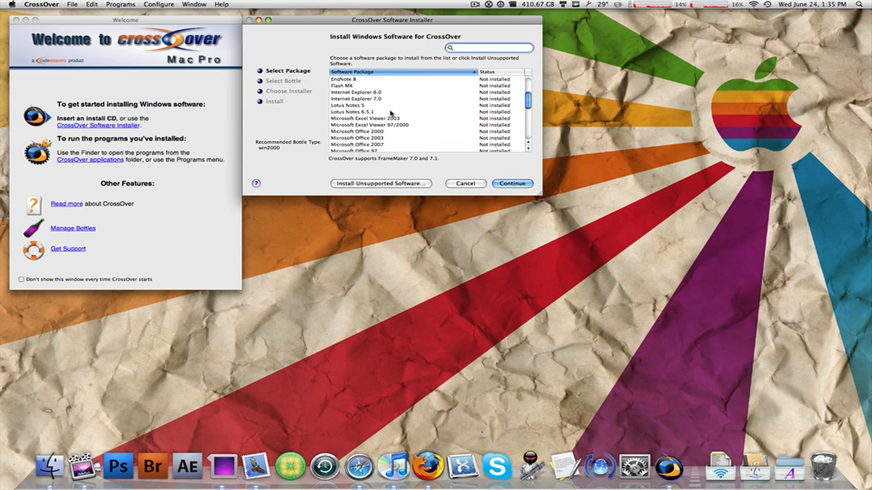
scroll("down", 3)
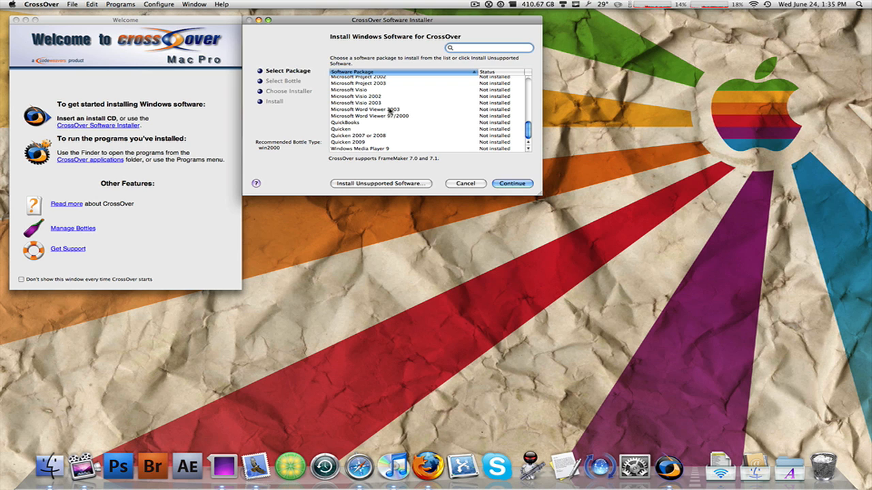
scroll("up", 3)
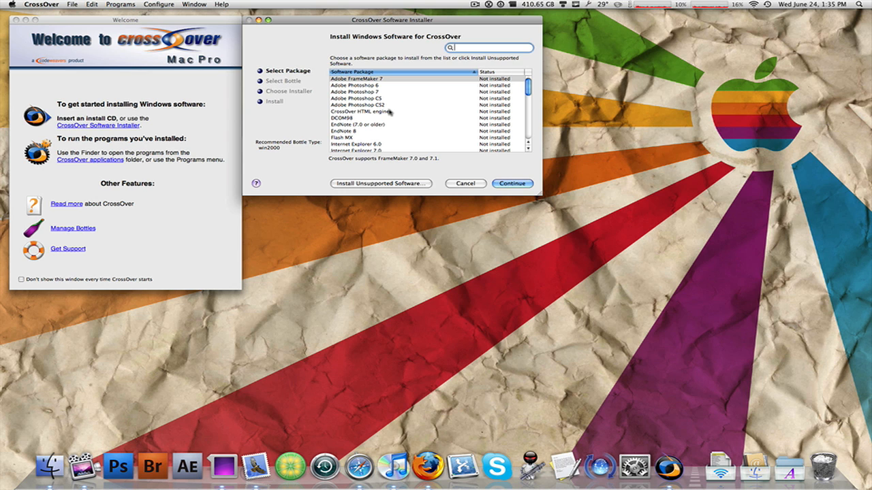
scroll("down", 3)
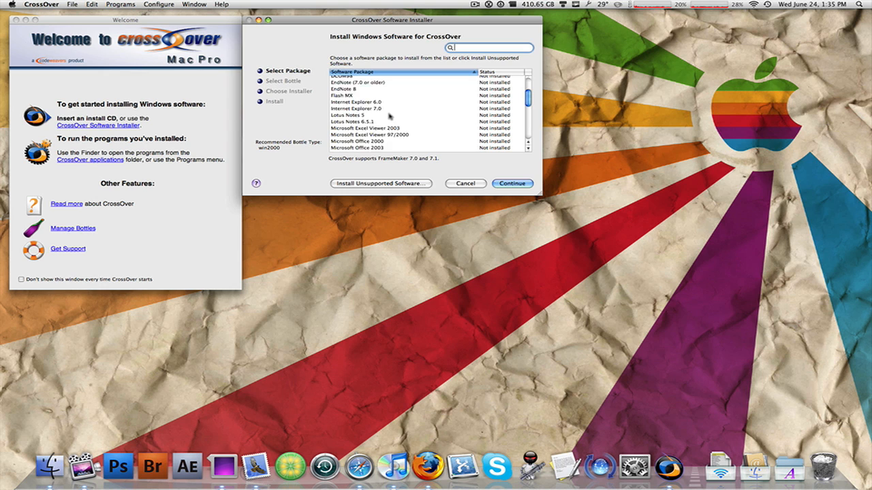
scroll("up", 3)
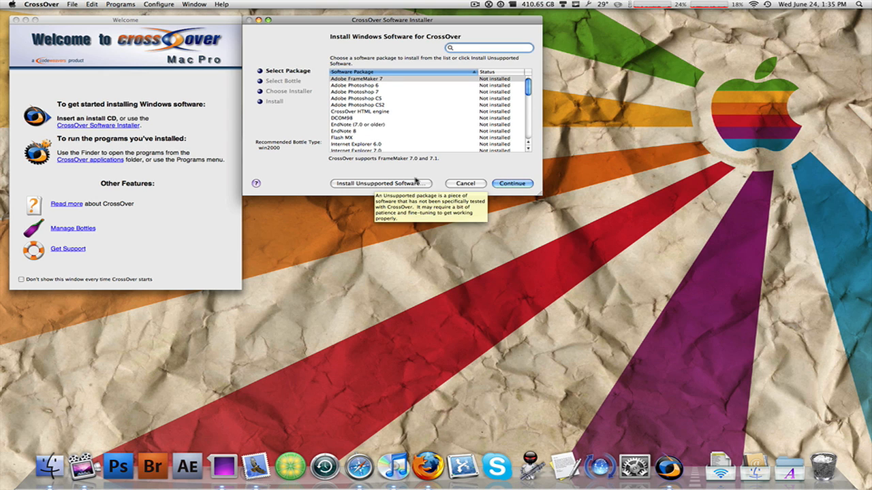
- Choose Install Unsupported Software and continue past the advisory page
left_click(379, 183)
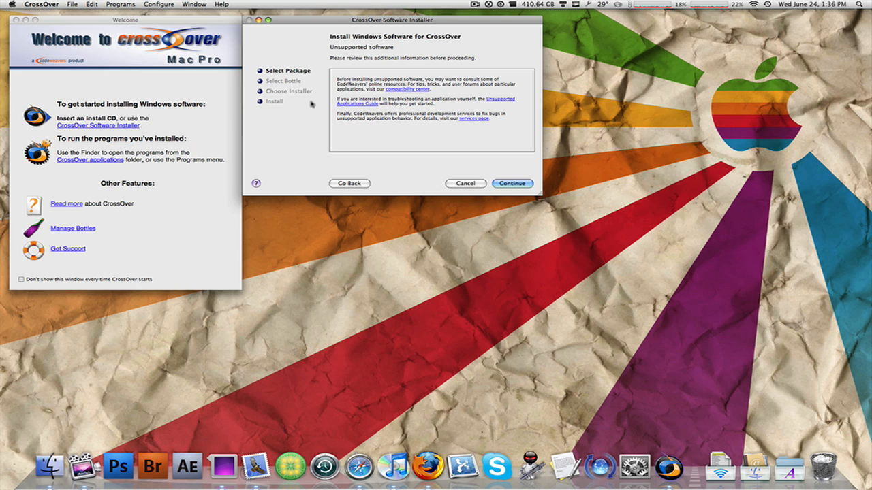
mouse_move(543, 205)
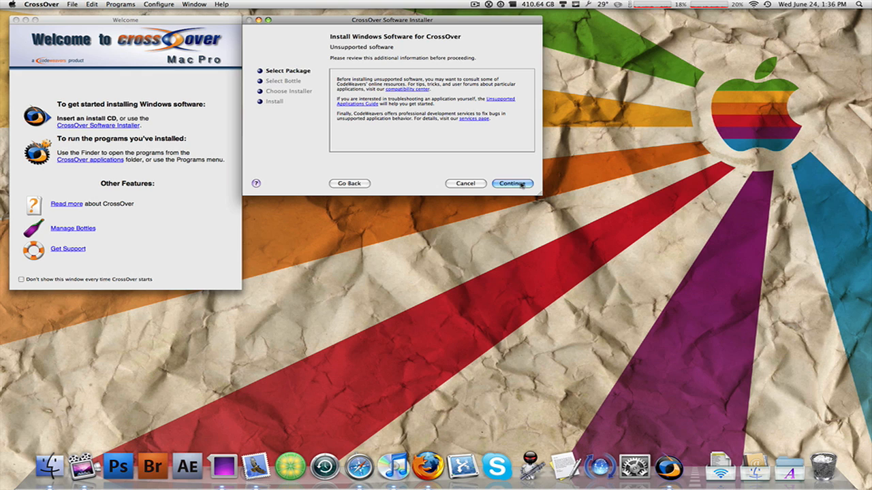
left_click(511, 183)
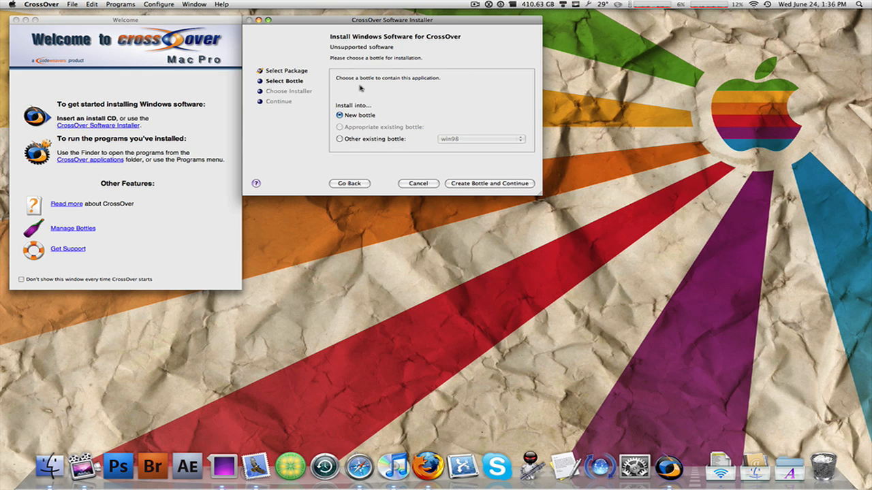
mouse_move(337, 123)
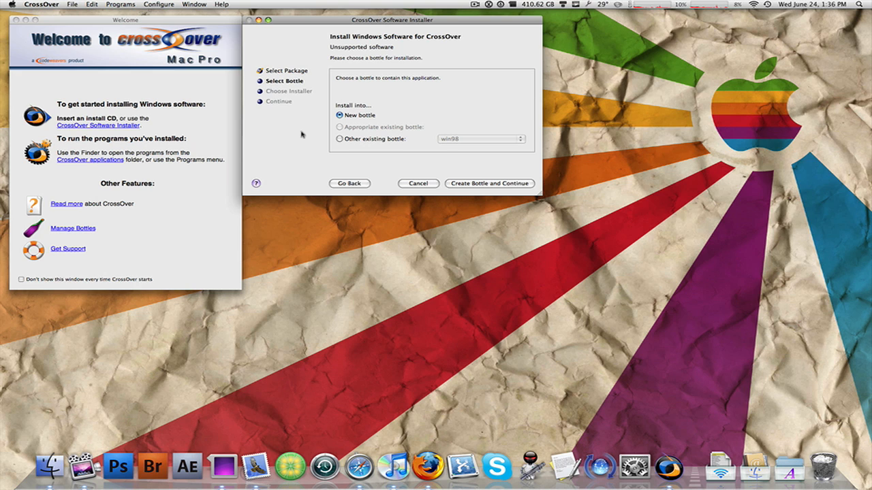
mouse_move(283, 144)
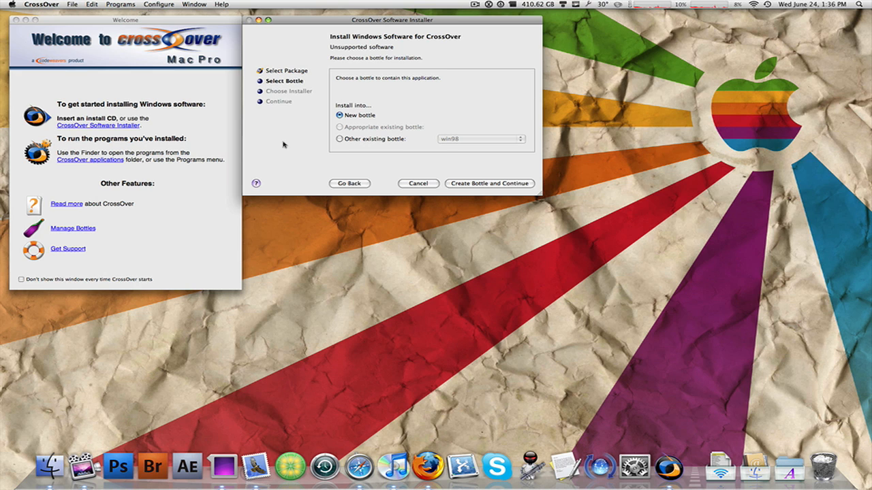
mouse_move(224, 168)
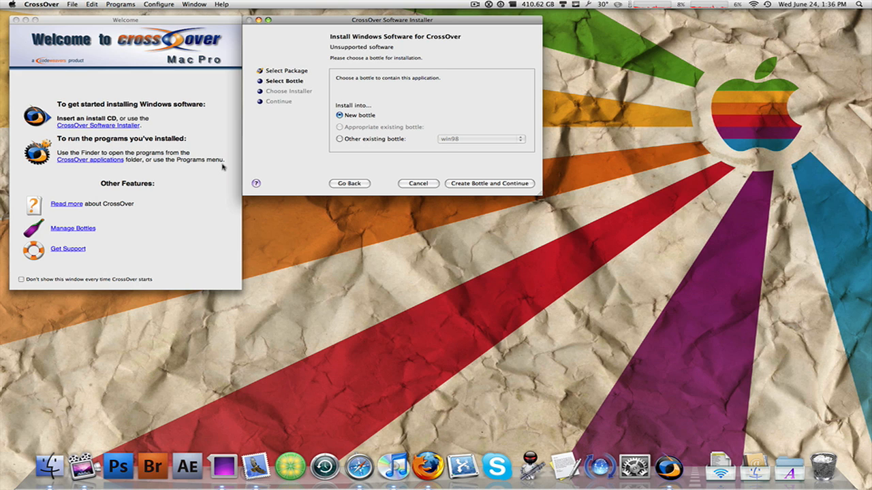
mouse_move(277, 157)
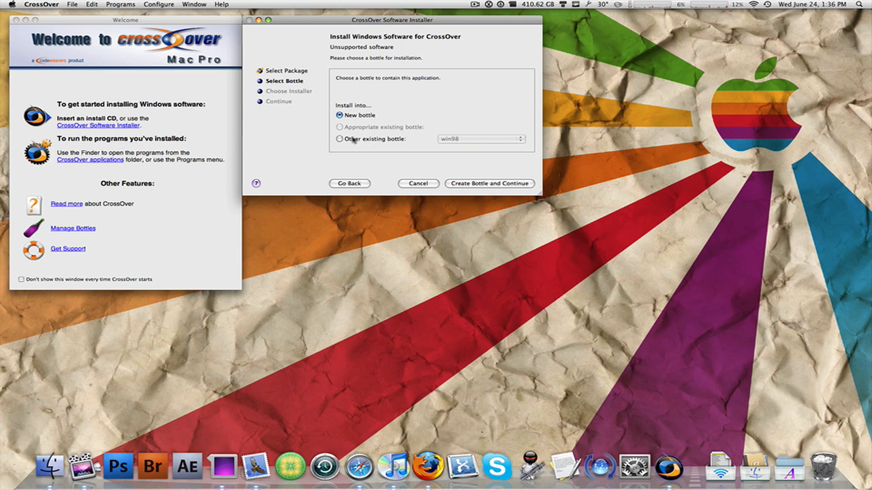
mouse_move(477, 186)
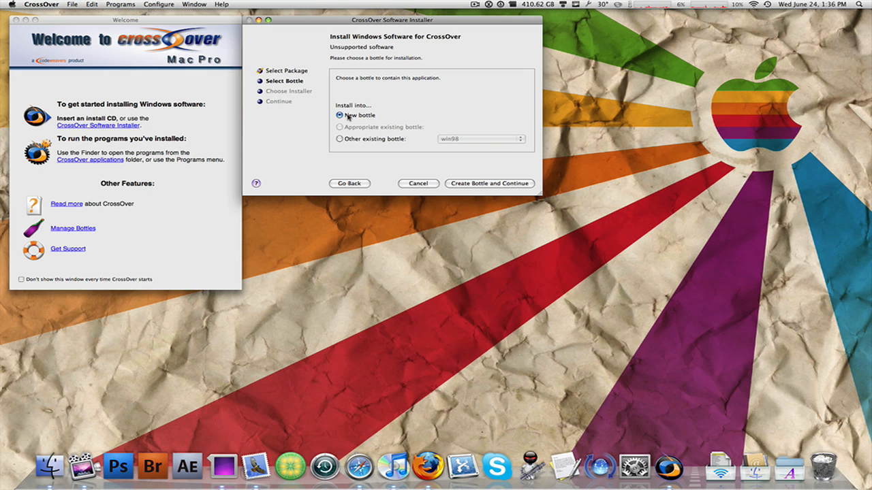
mouse_move(487, 186)
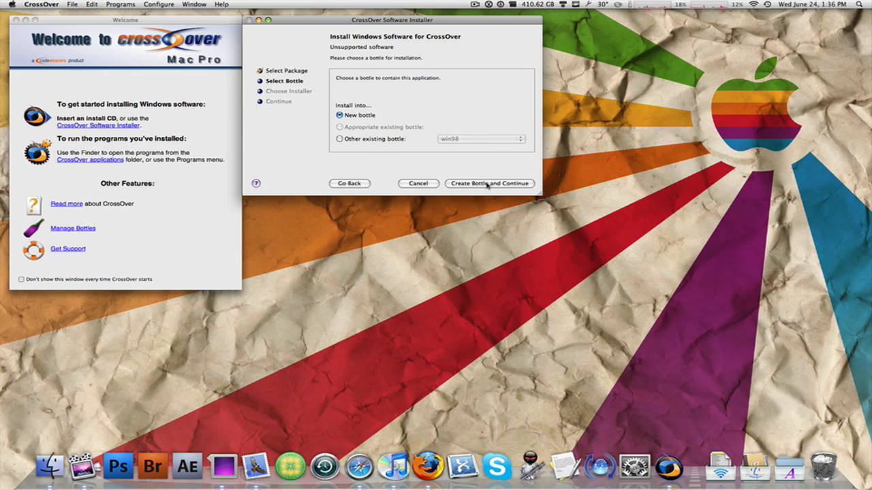
- Select New bottle under Install into and choose Create Bottle and Continue
left_click(489, 183)
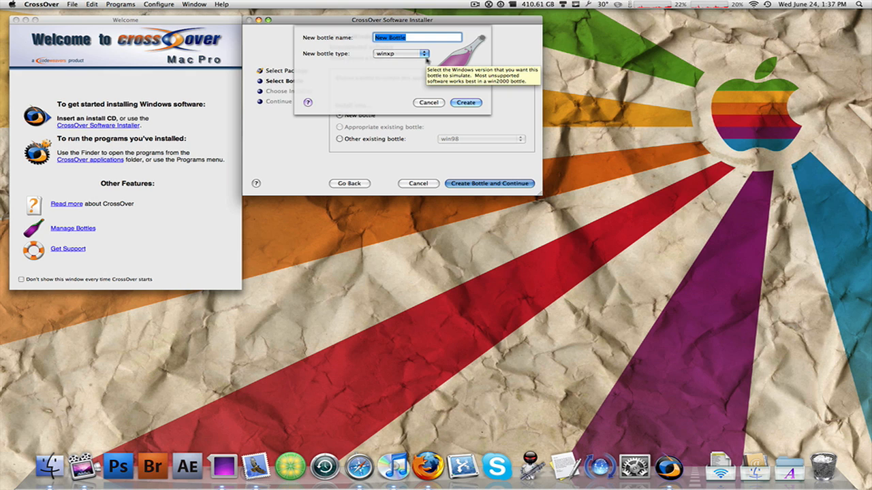
- Name the new bottle 'Mario', keep the winxp type, and create it
type("Mario")
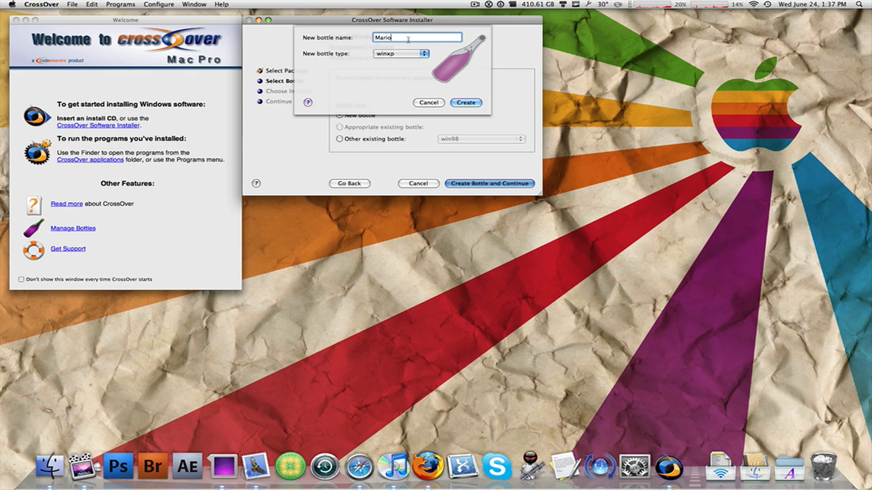
mouse_move(400, 61)
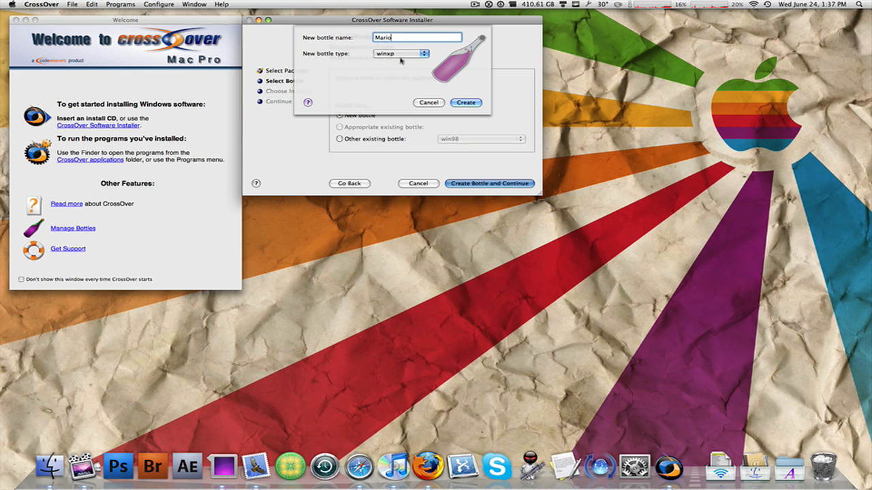
left_click(466, 102)
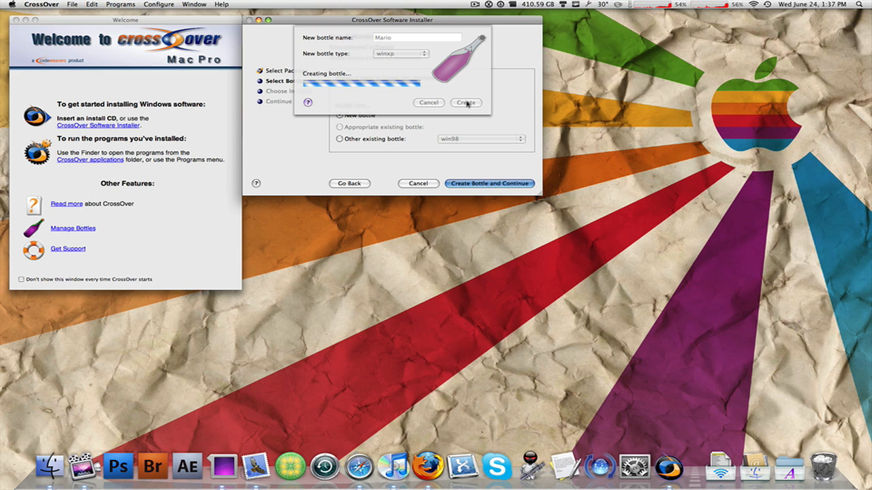
left_click(466, 102)
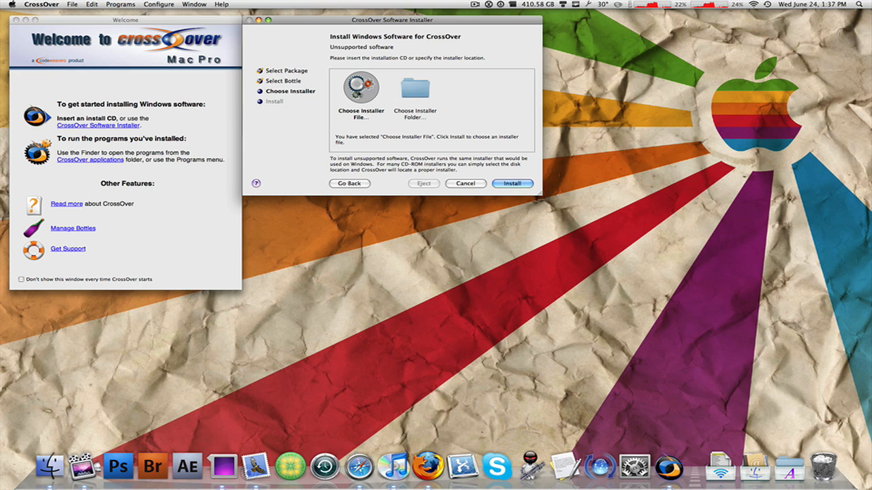
- Switch the installer source to a single installer file and start picking it
left_click(415, 87)
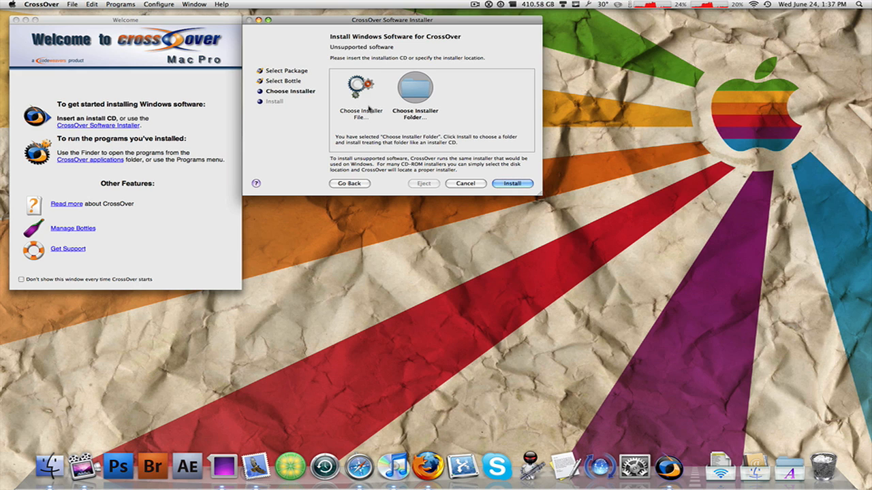
left_click(361, 88)
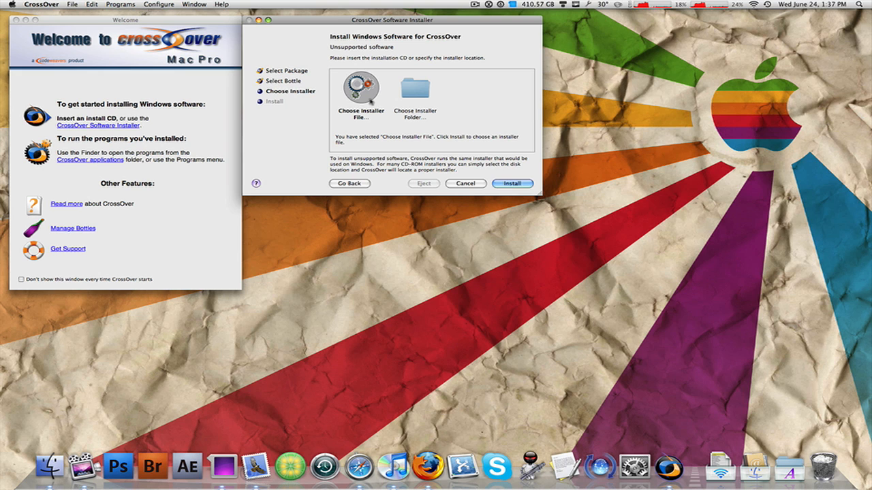
left_click(511, 184)
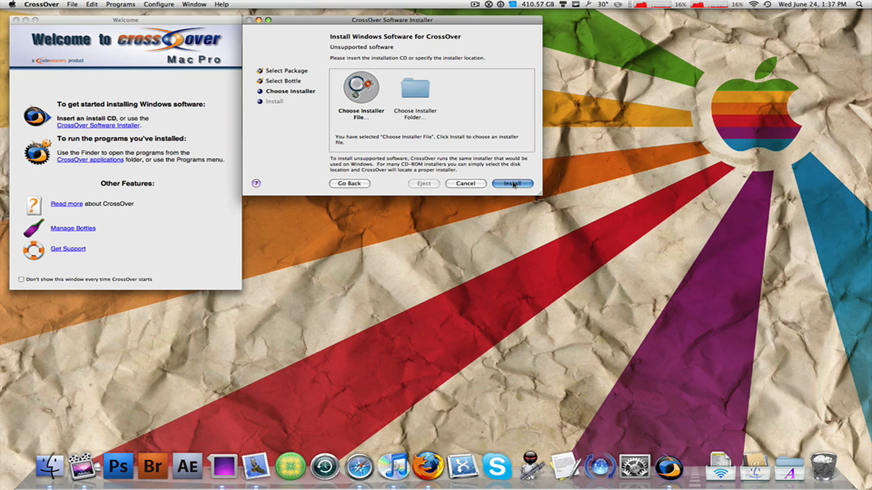
left_click(512, 183)
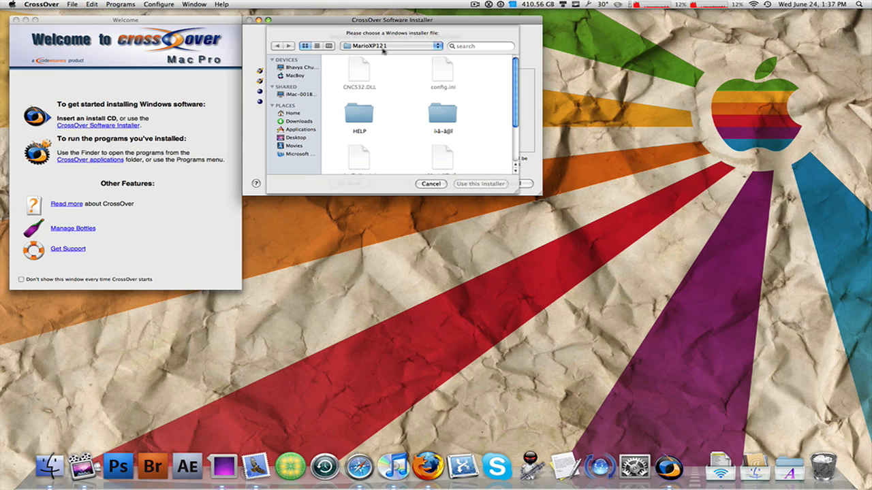
mouse_move(423, 124)
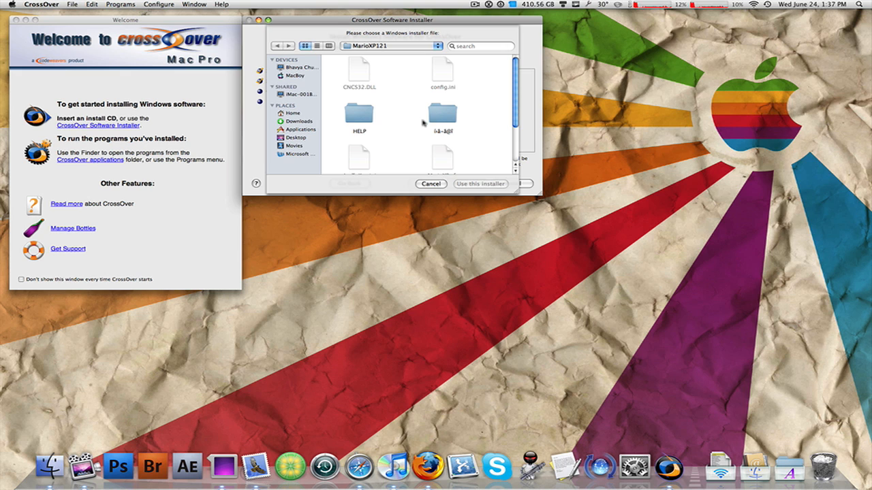
mouse_move(353, 93)
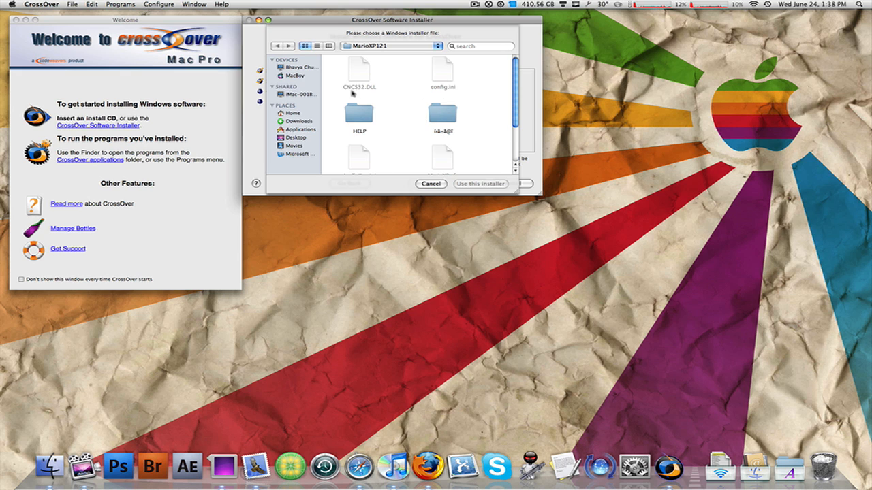
- Select MarioXP_0121.exe in MarioXP121 and use it as the installer
scroll("down", 3)
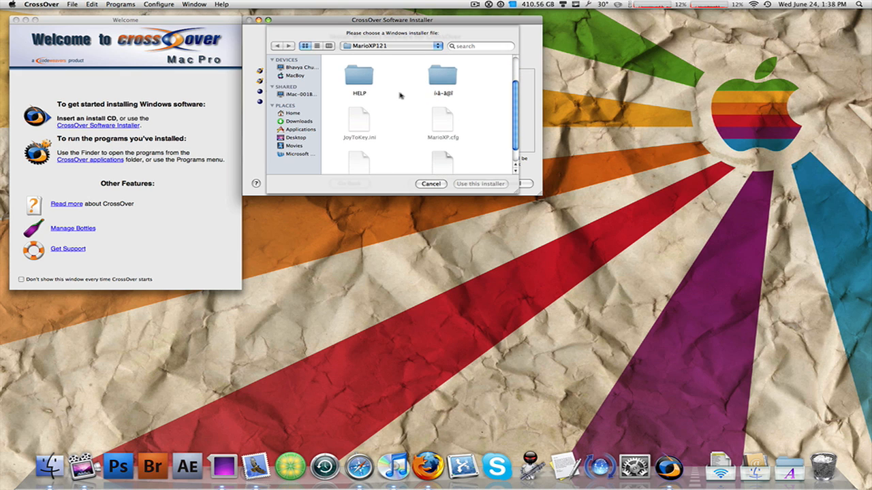
left_click(443, 146)
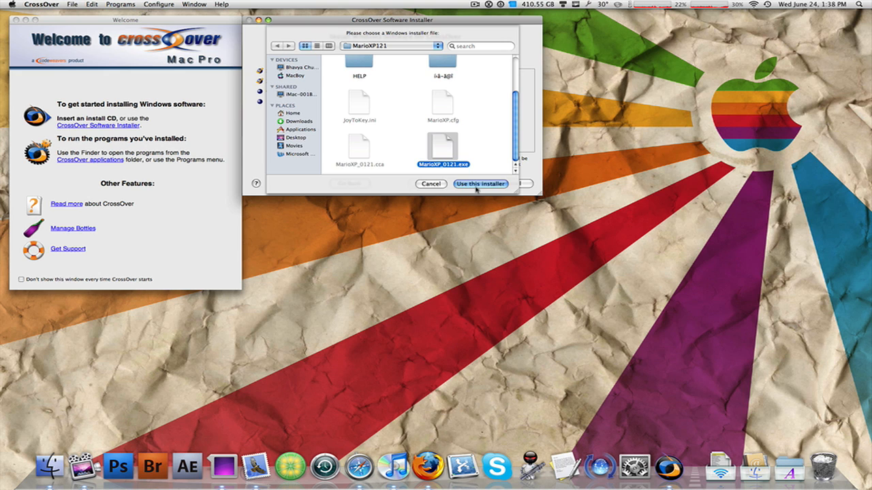
left_click(480, 184)
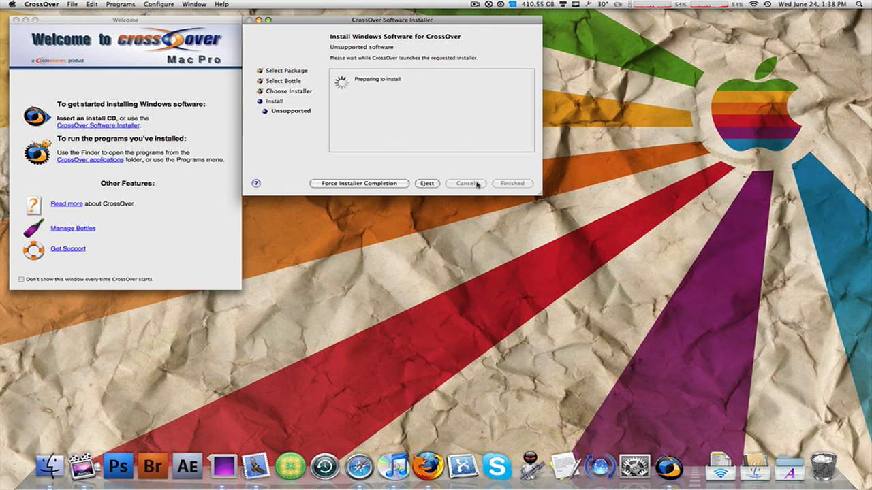